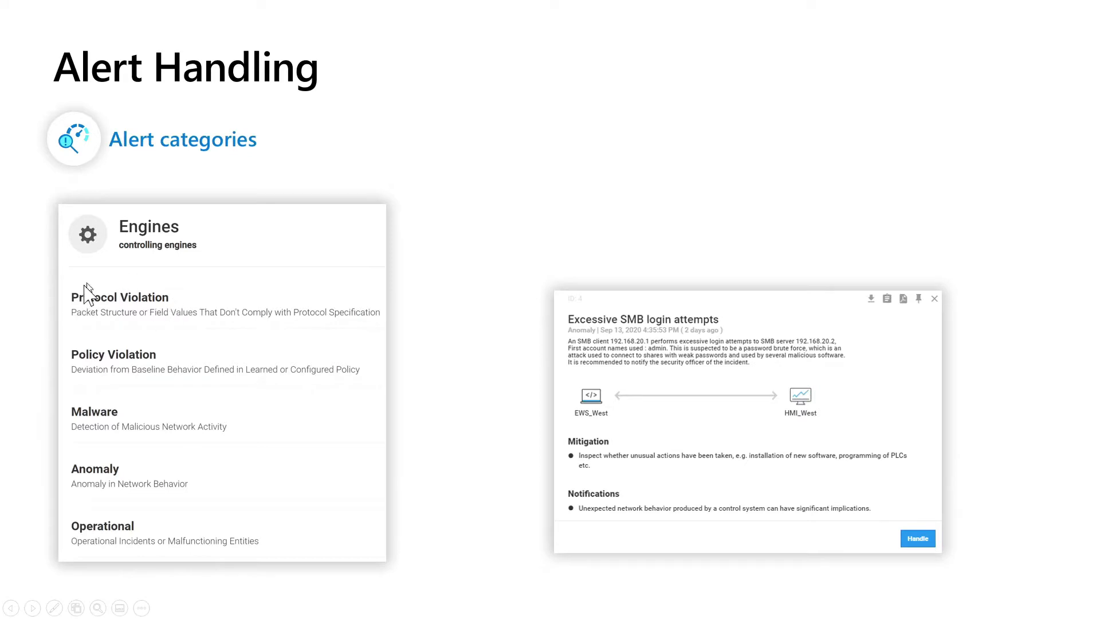
mouse_move(172, 335)
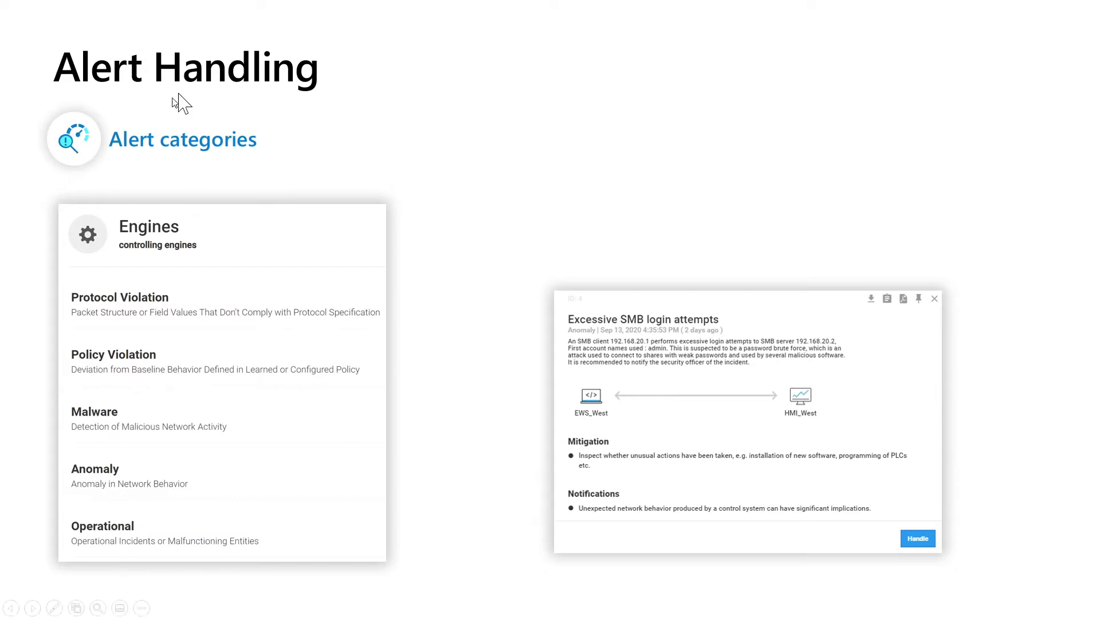
mouse_move(169, 444)
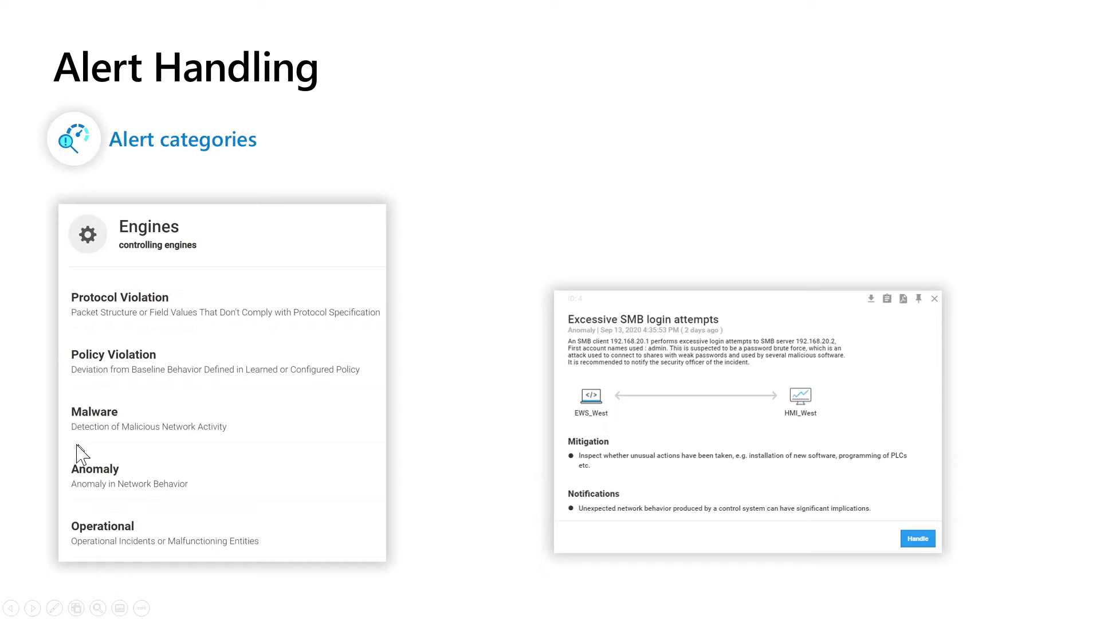
mouse_move(251, 486)
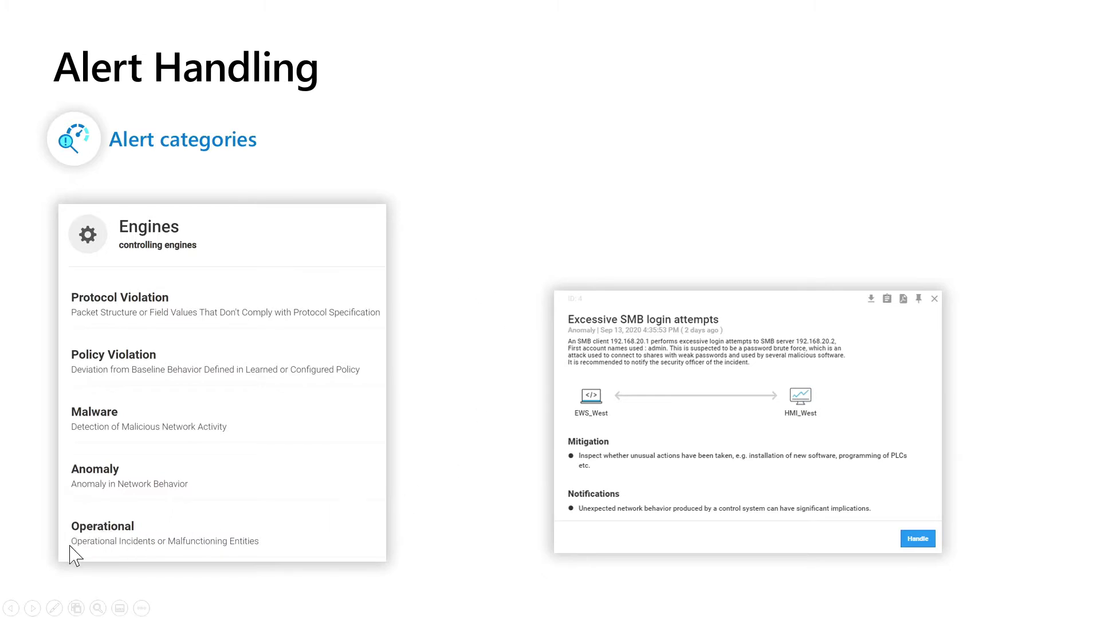
mouse_move(330, 526)
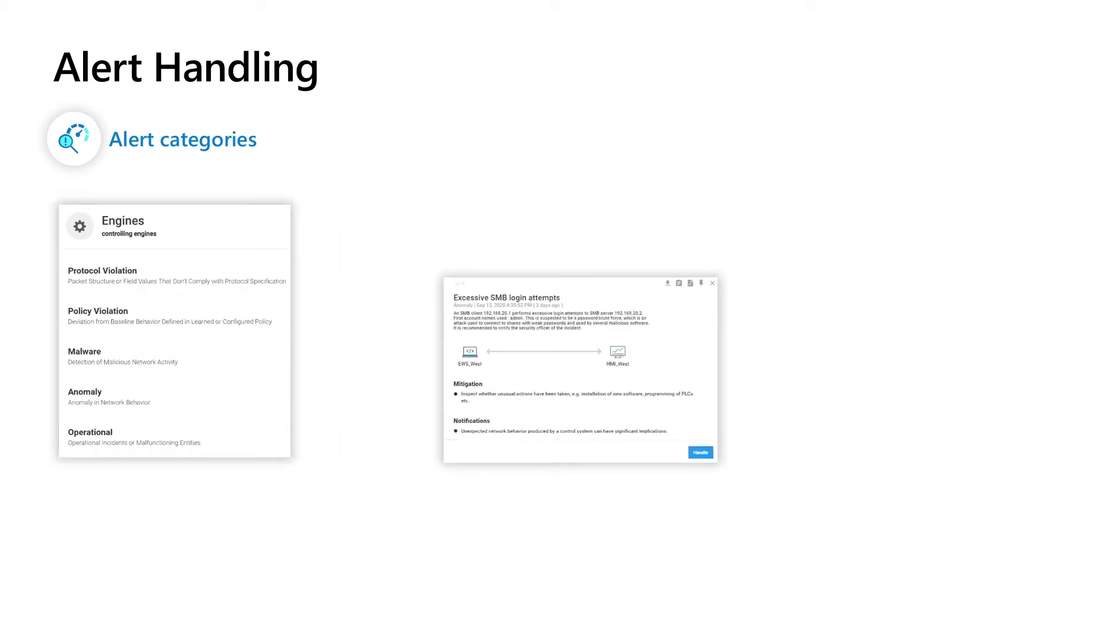
Step: Show the Malicious Domain Name Request alert details with source 89.66.0.92 and remediation steps
key(Right)
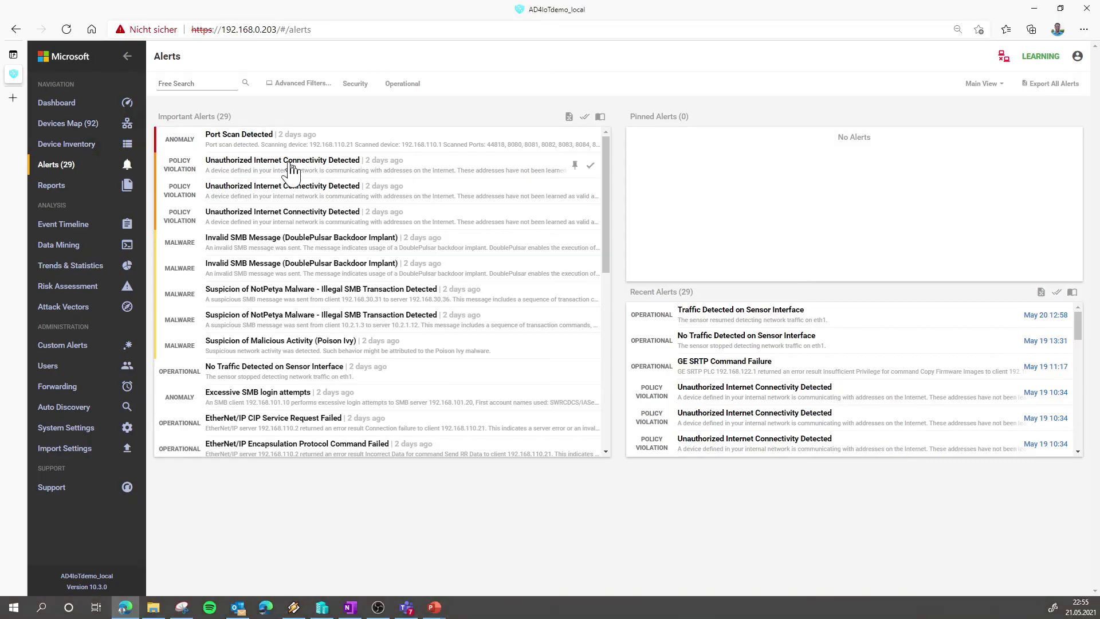
mouse_move(621, 152)
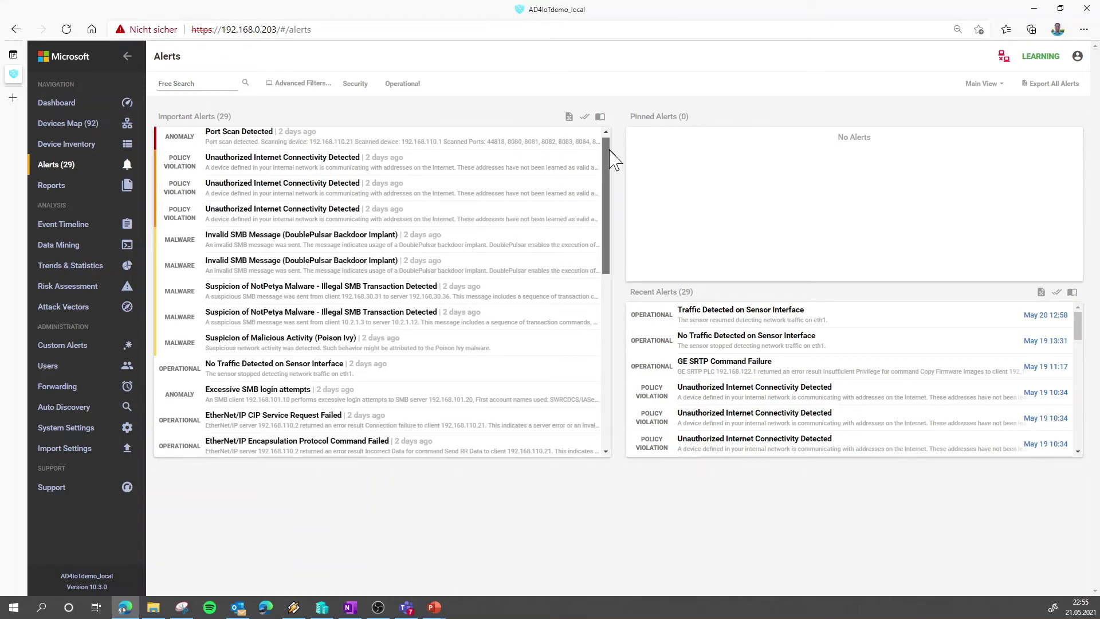
scroll(down, 3)
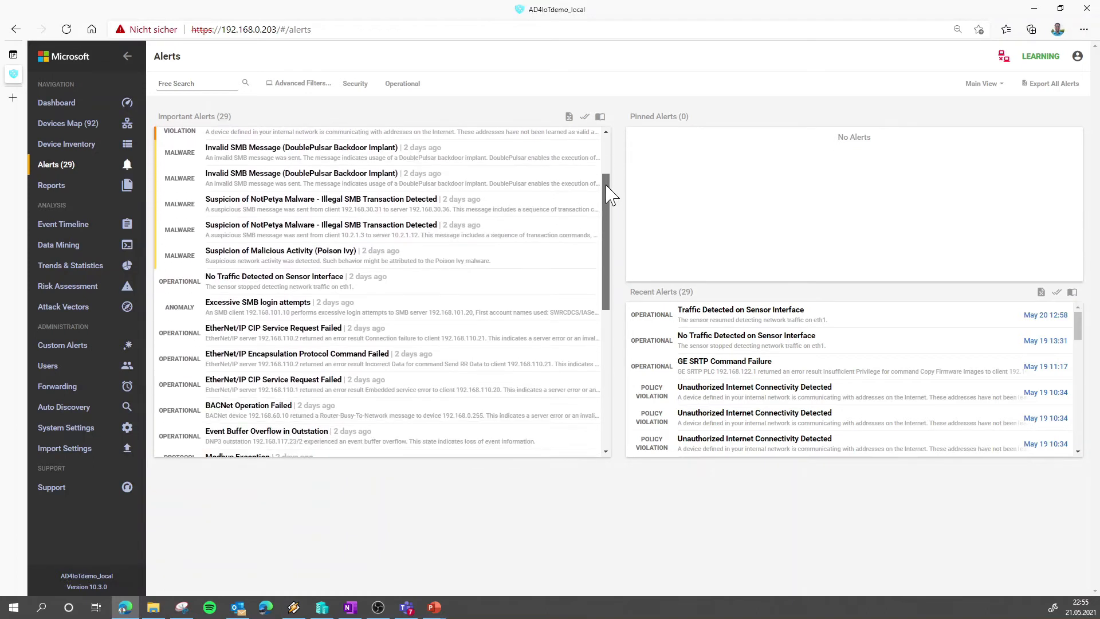
scroll(down, 3)
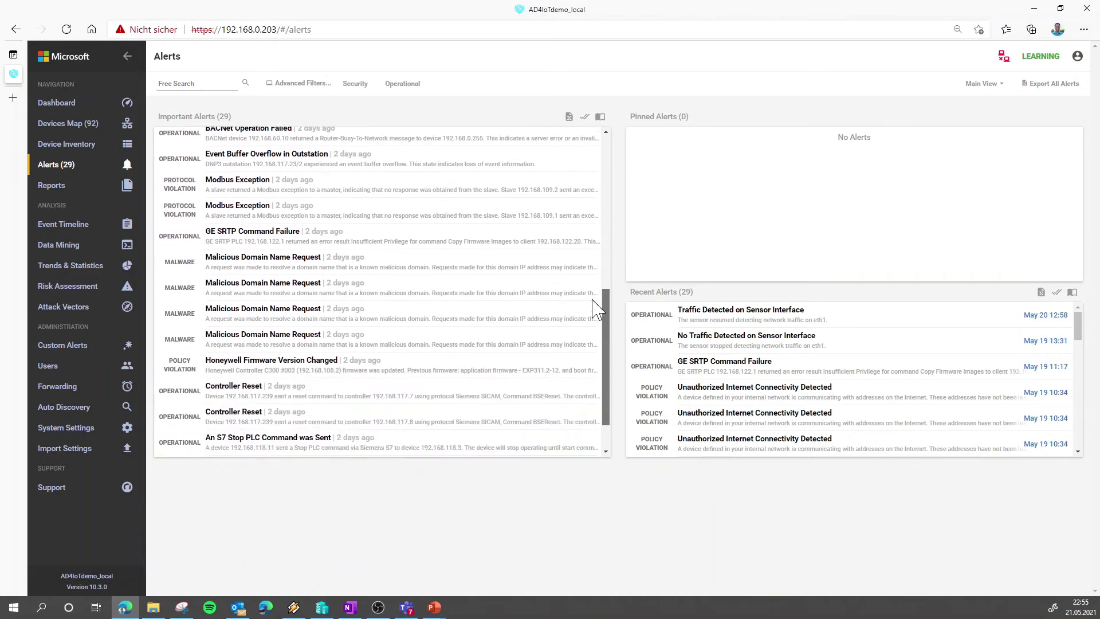
mouse_move(264, 286)
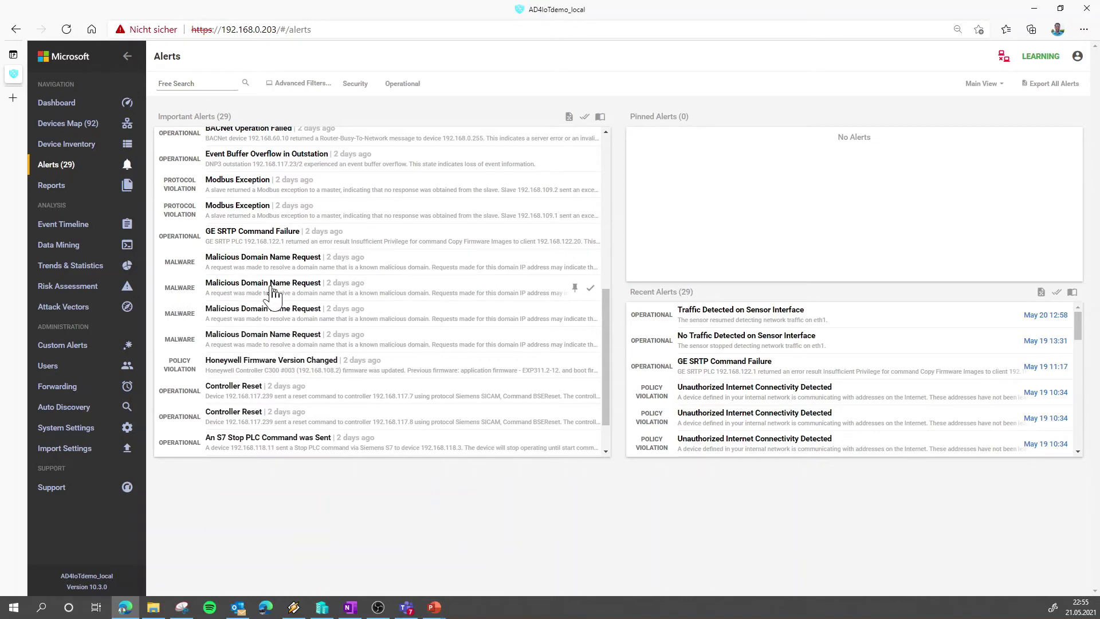
mouse_move(252, 298)
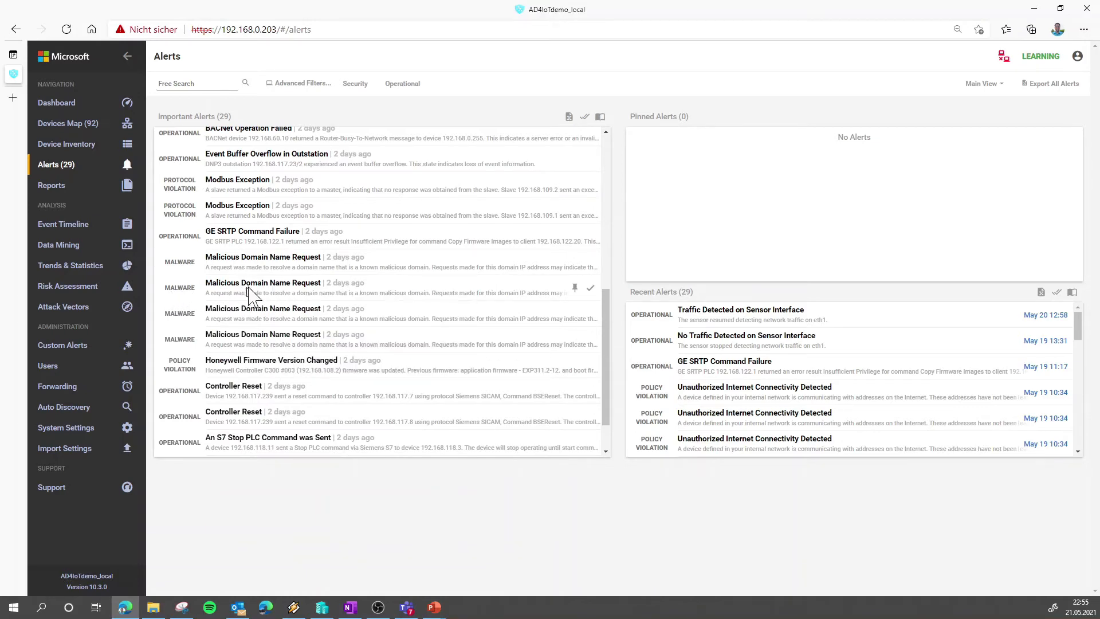
click(263, 281)
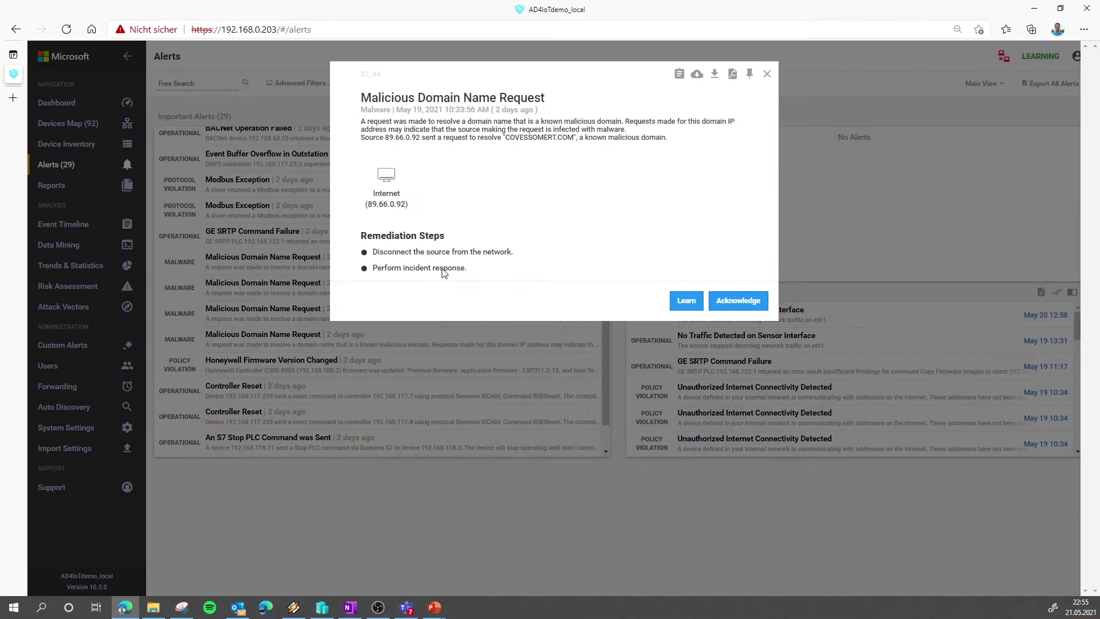
mouse_move(505, 139)
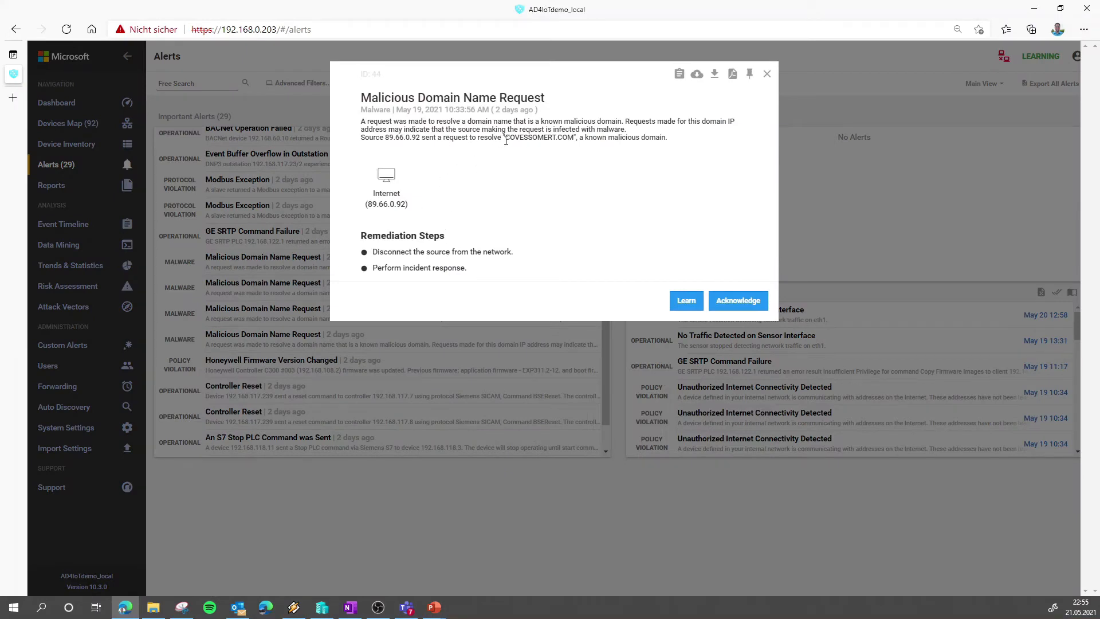
double_click(540, 137)
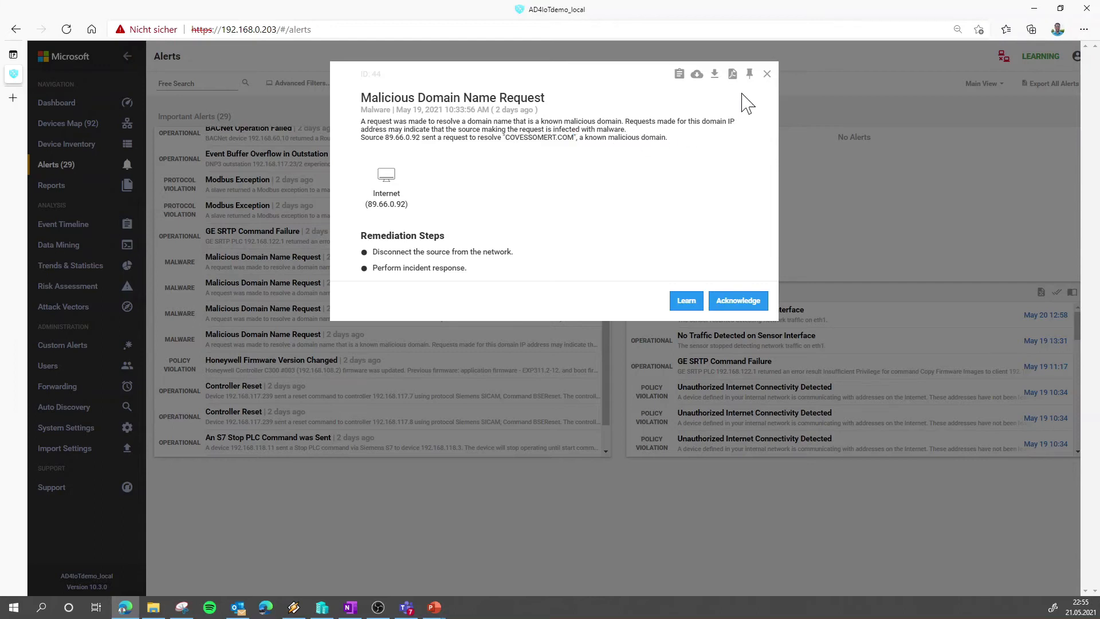
mouse_move(766, 73)
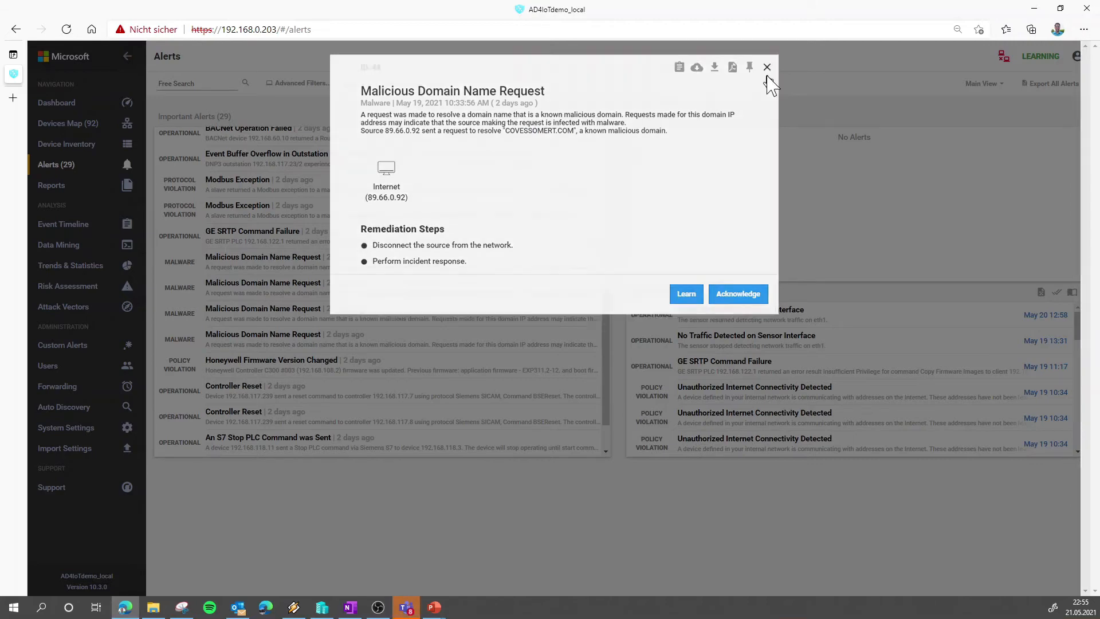
Step: Acknowledge a Controller Reset alert, dropping important alerts to 28
click(766, 67)
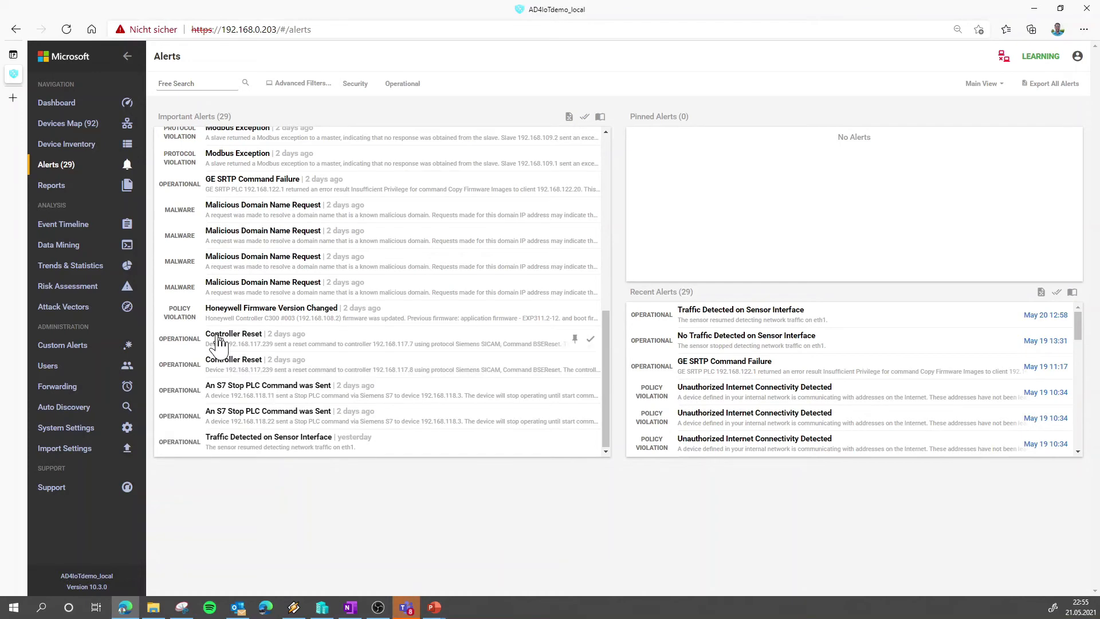
click(233, 333)
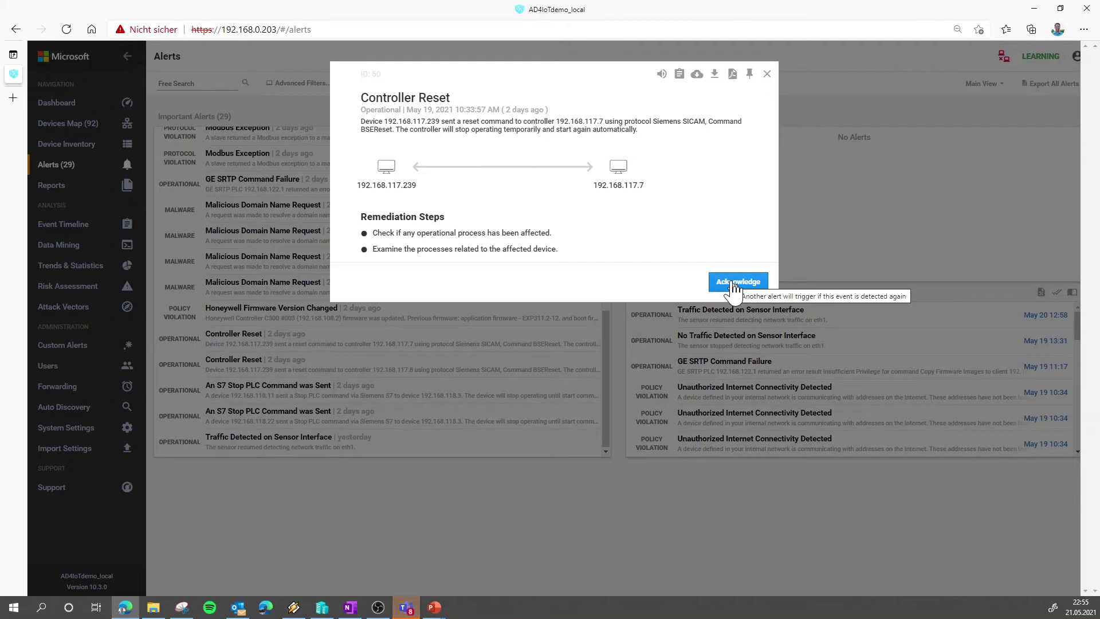
click(737, 282)
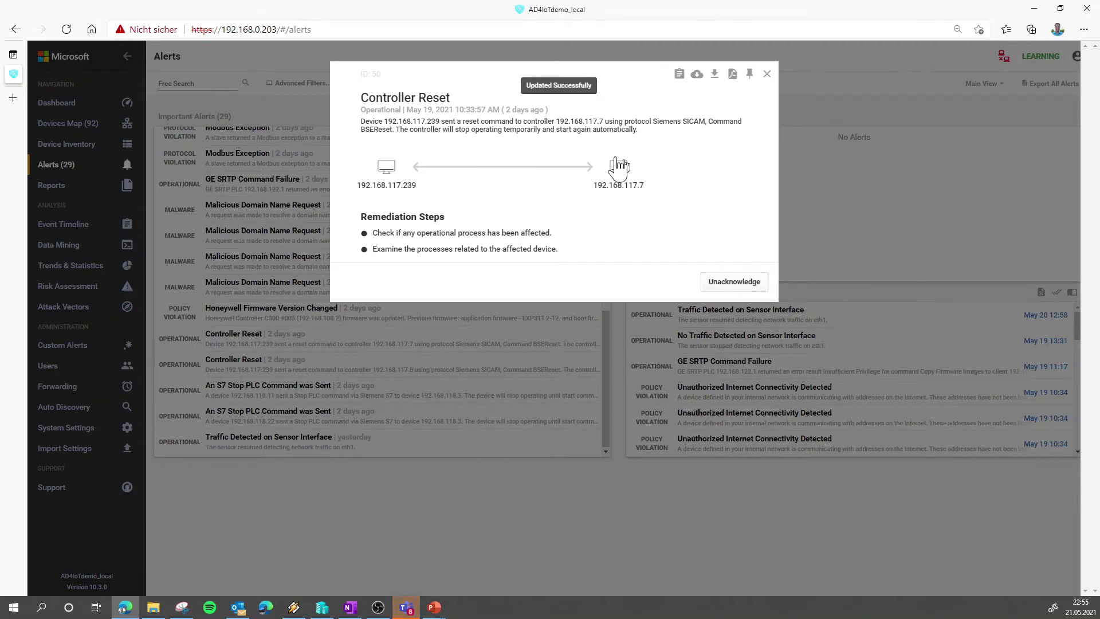
mouse_move(760, 93)
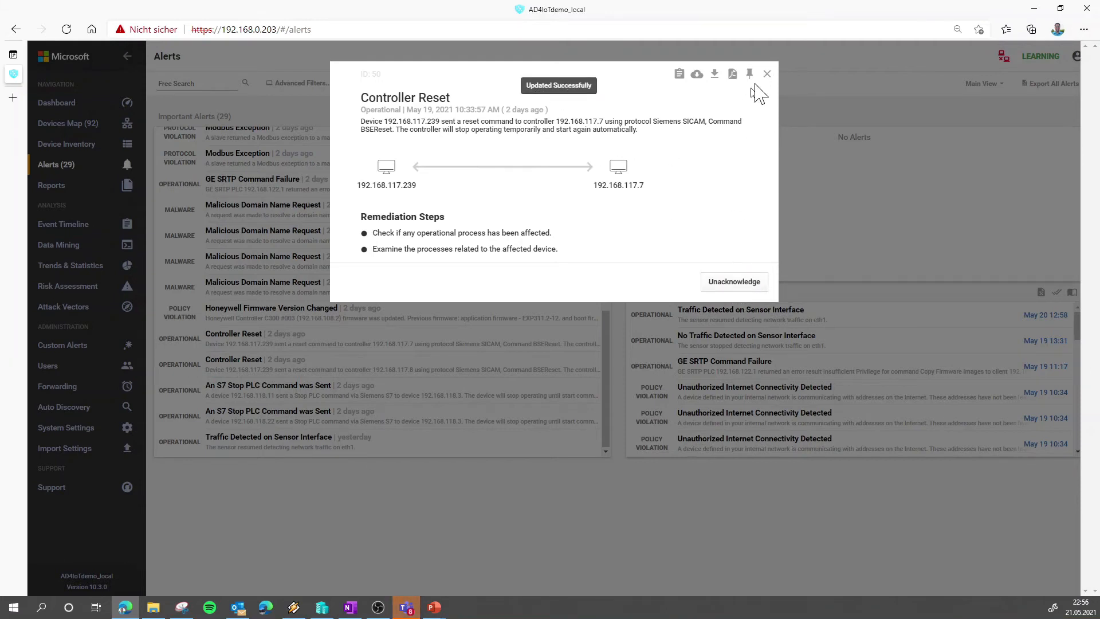
click(767, 73)
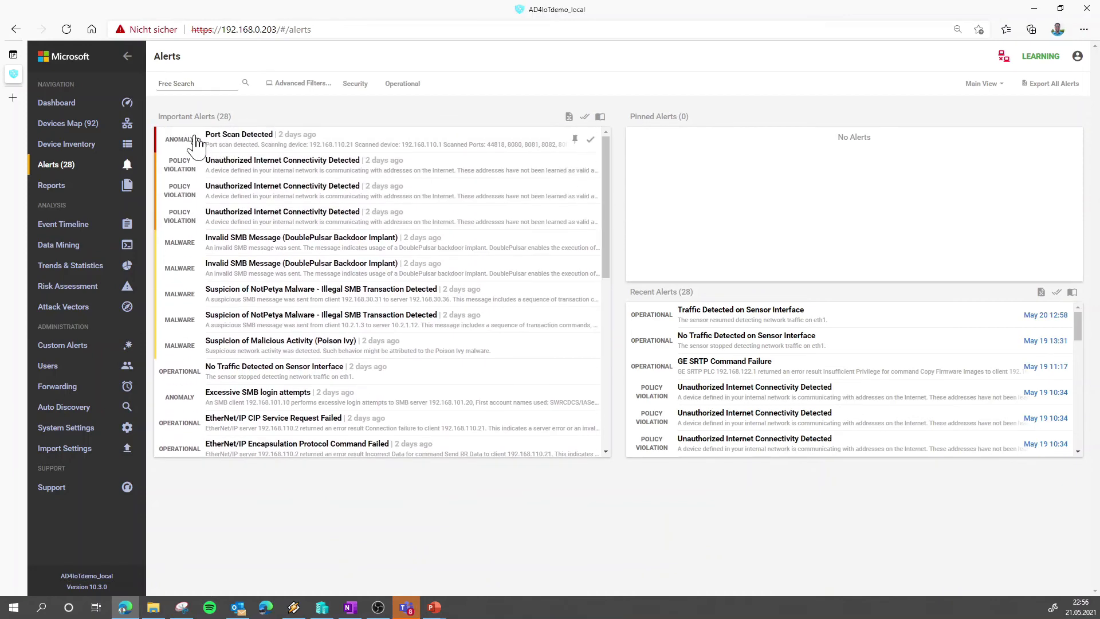
click(239, 139)
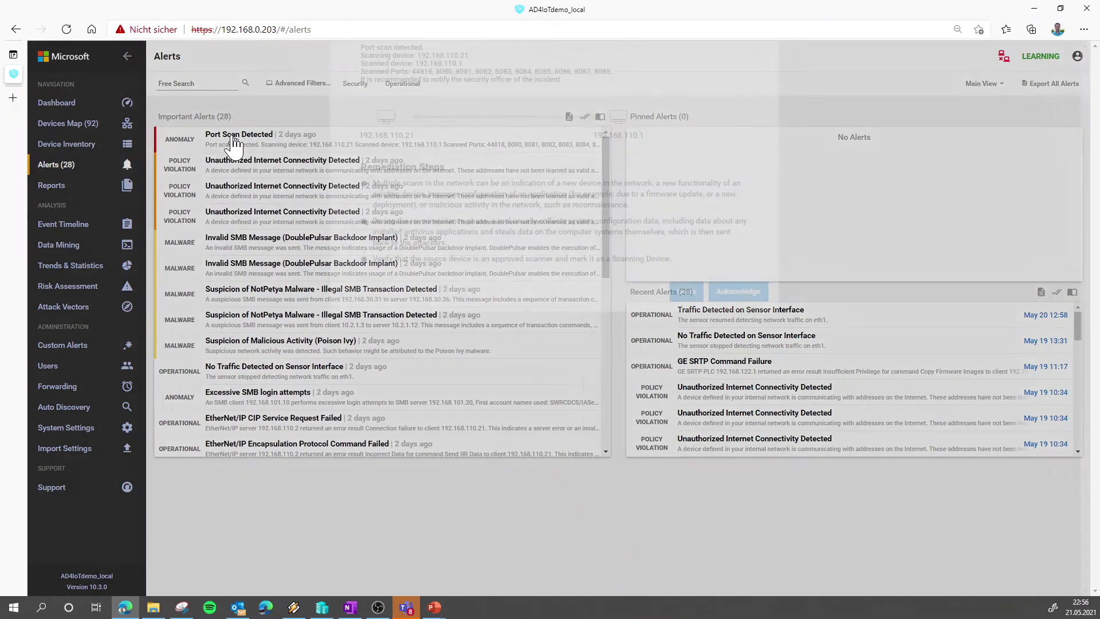
click(239, 134)
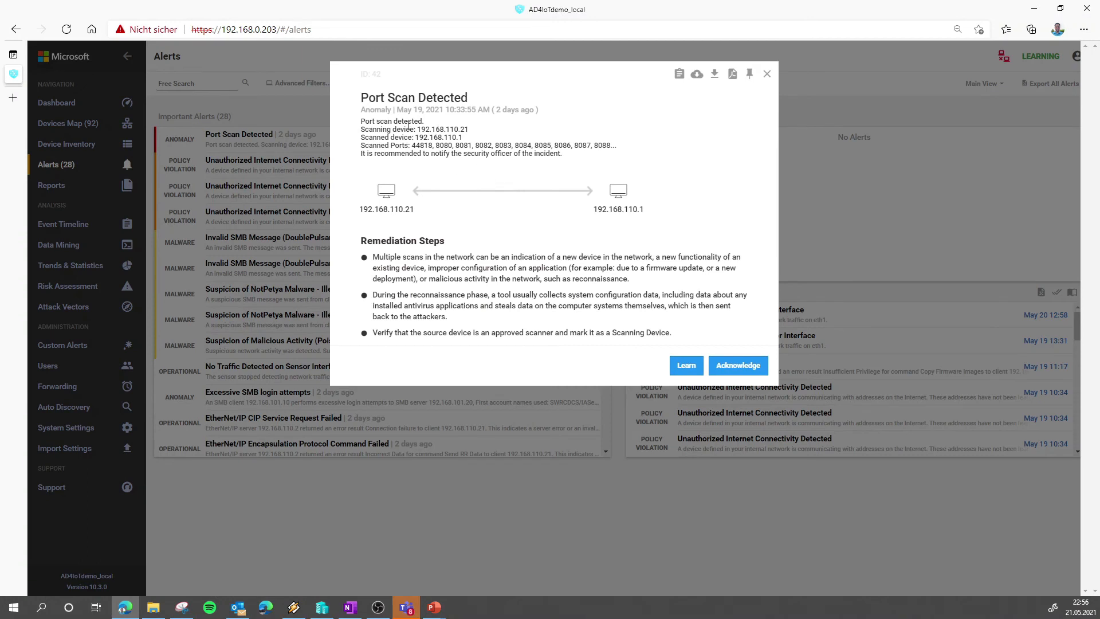
double_click(444, 129)
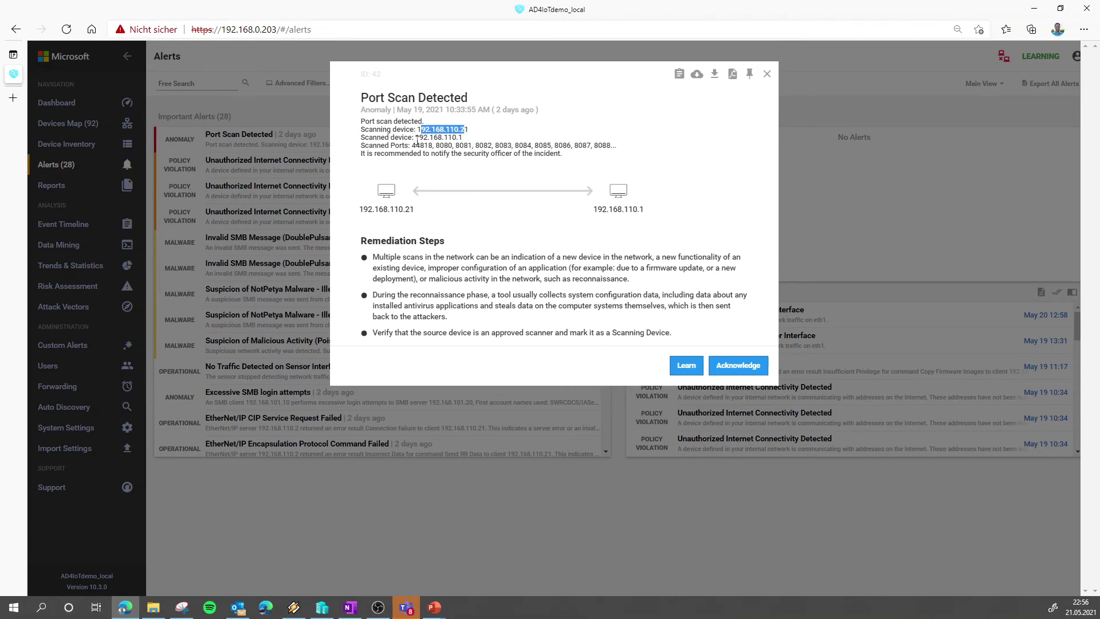
double_click(439, 136)
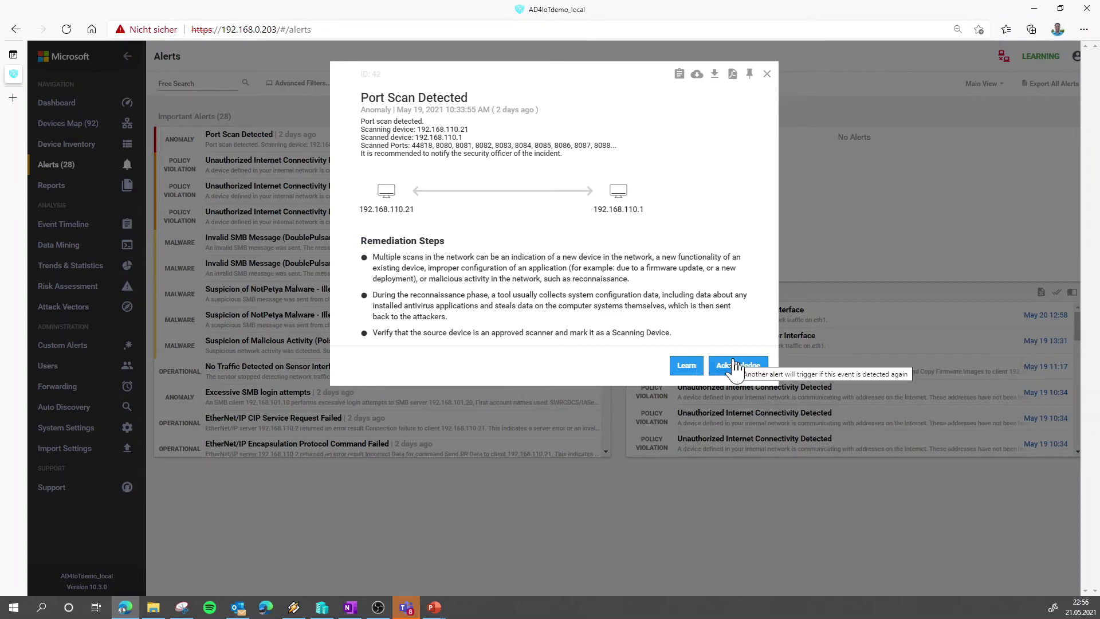
mouse_move(761, 334)
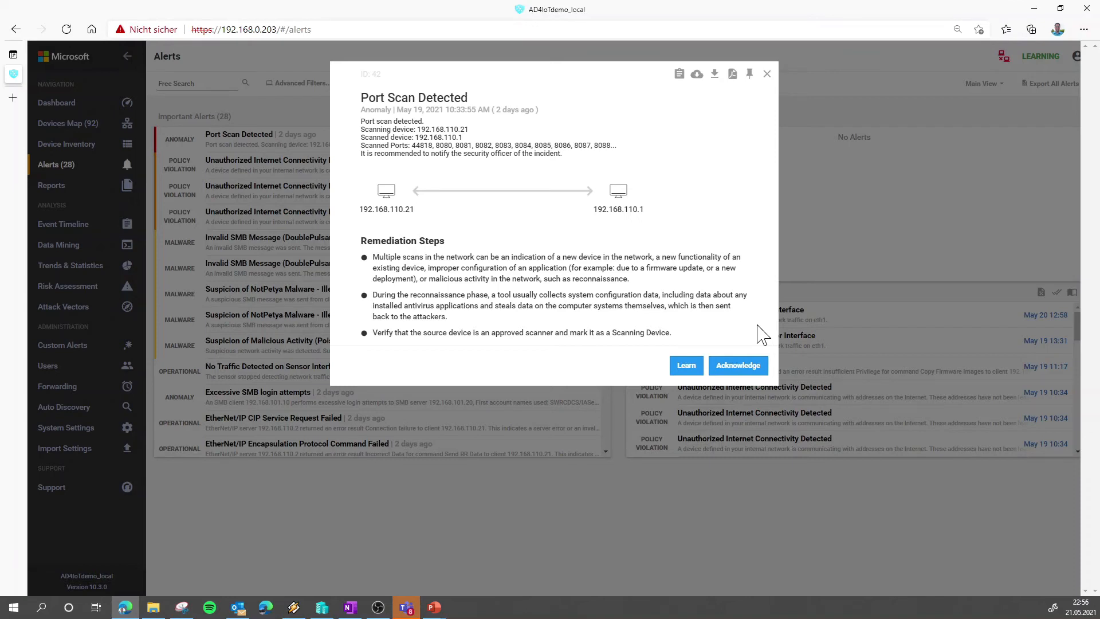
mouse_move(701, 243)
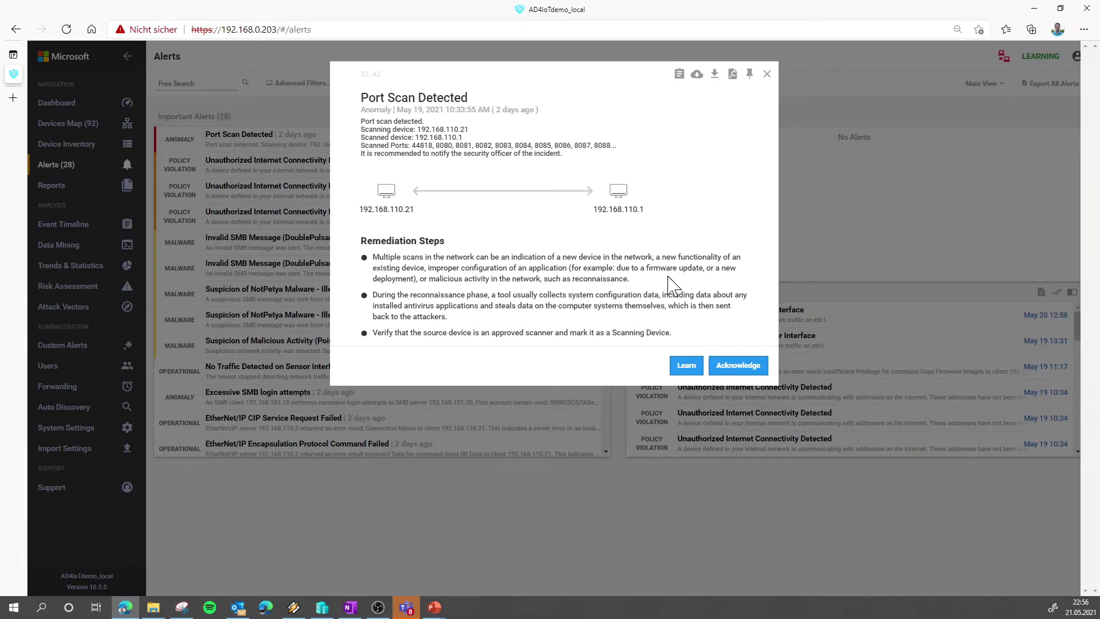
mouse_move(685, 366)
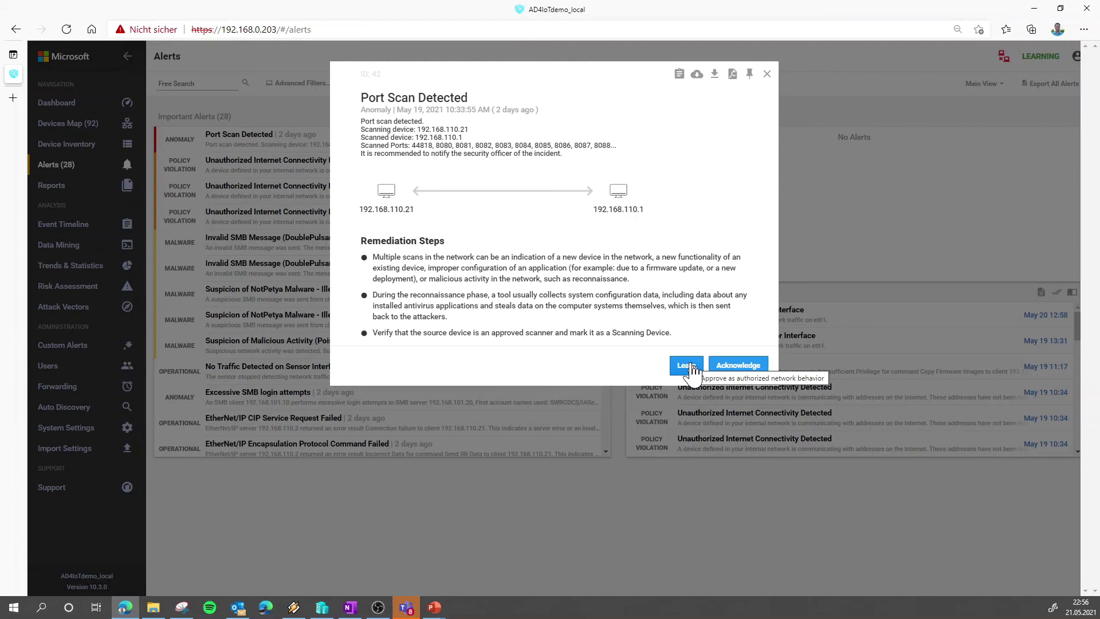
mouse_move(80, 233)
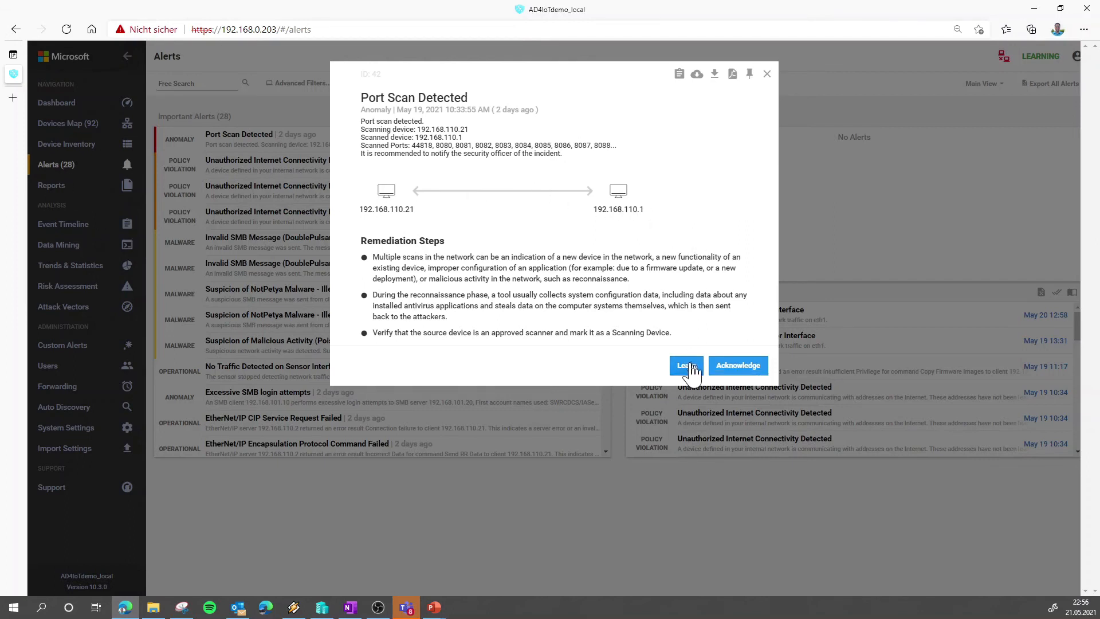
Step: Learn the Port Scan Detected alert as authorized behaviour, dropping important alerts to 27
click(736, 365)
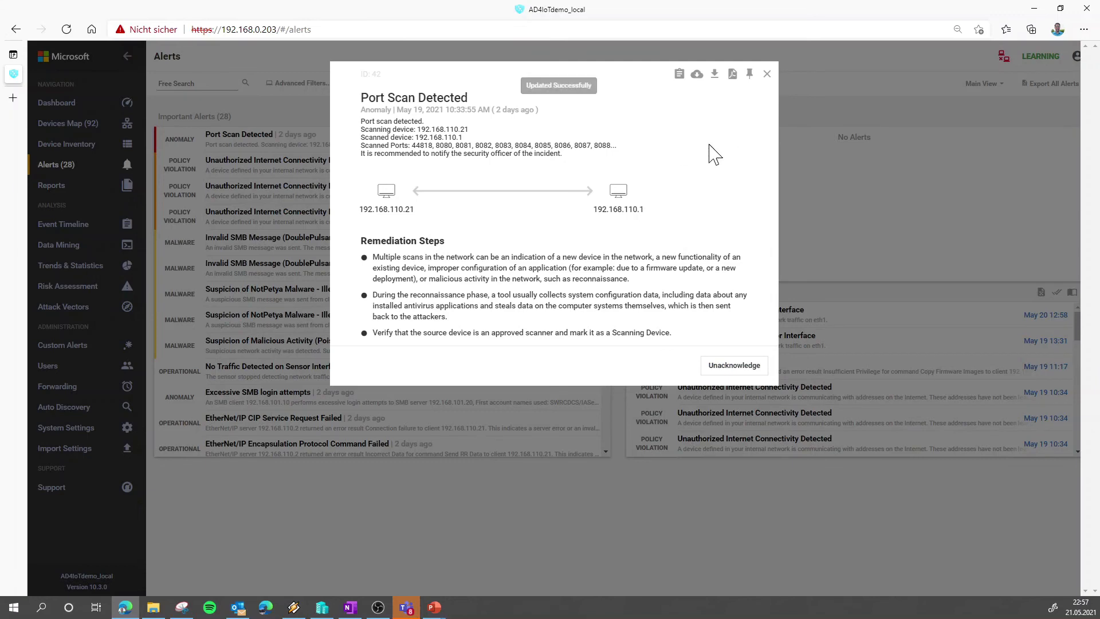
click(767, 73)
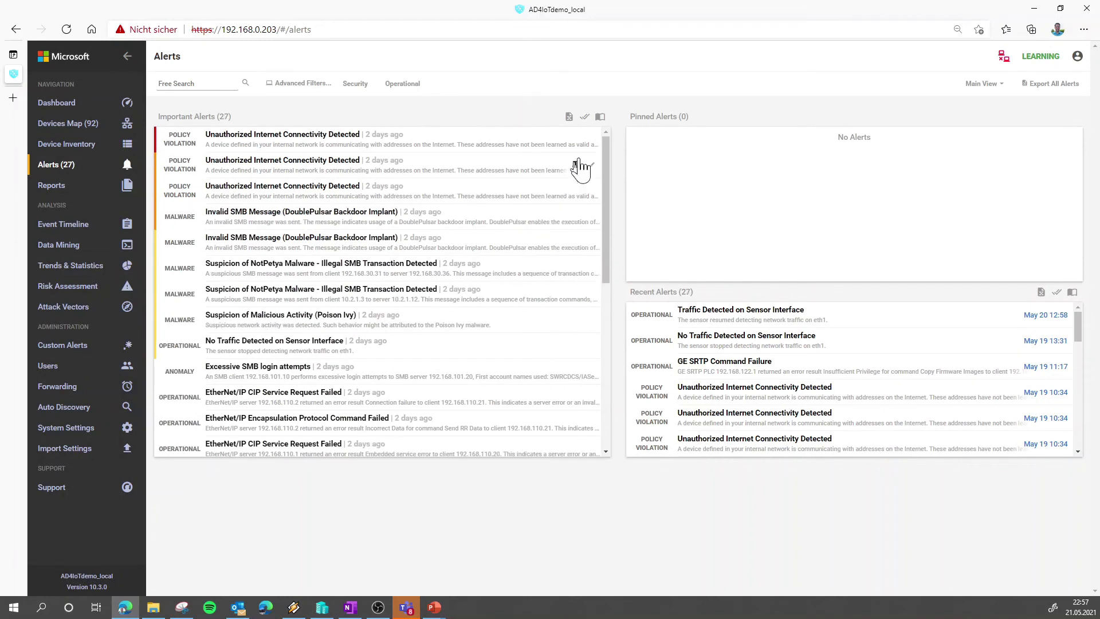
scroll(down, 3)
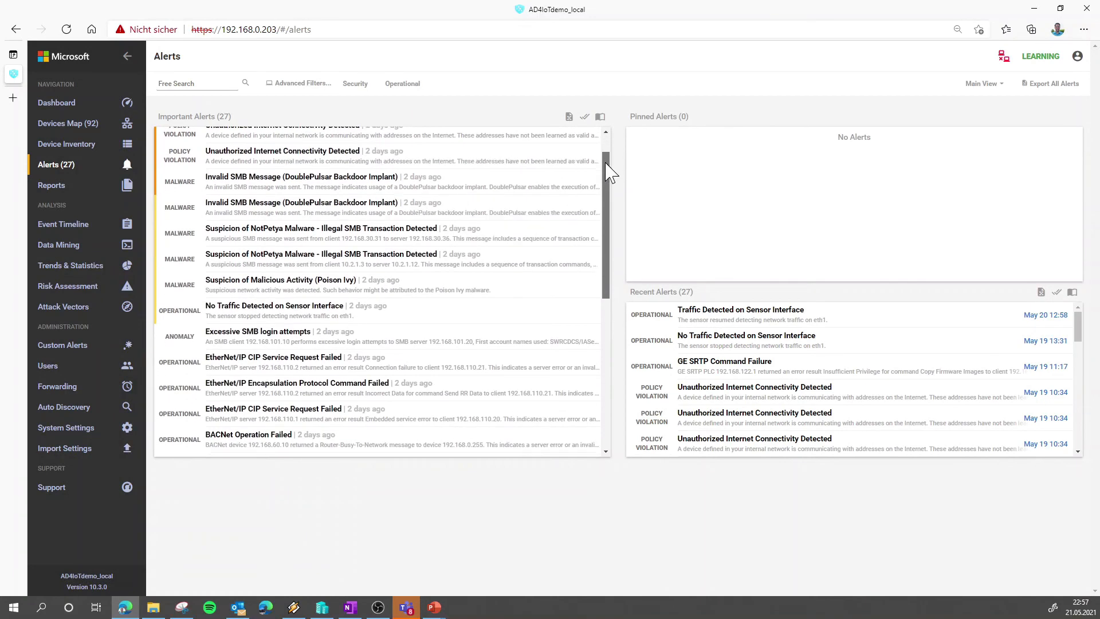
scroll(down, 3)
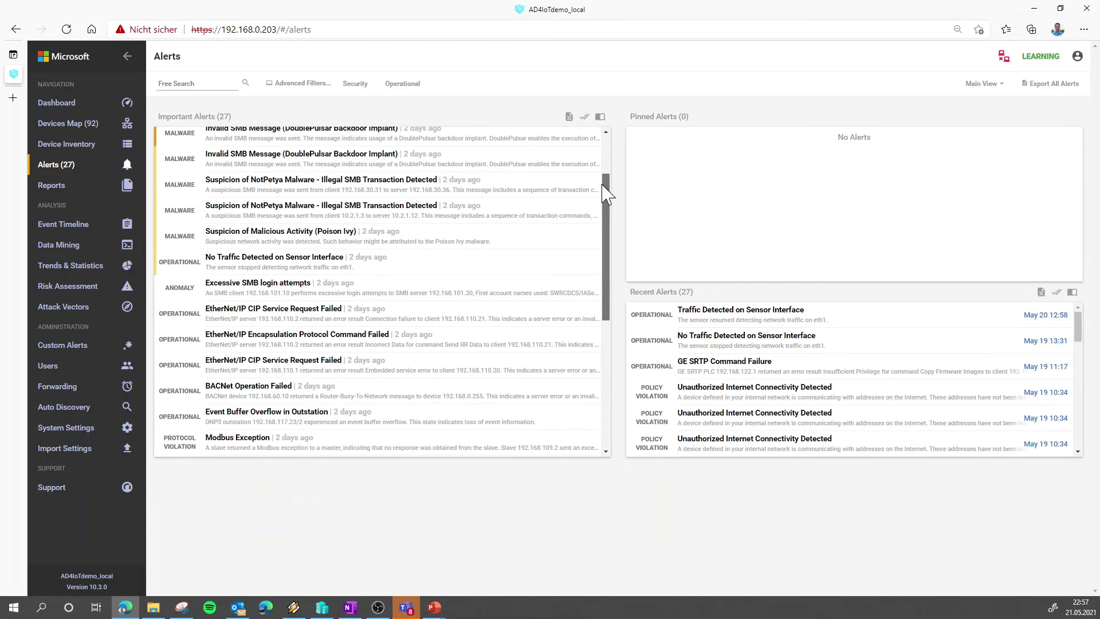
mouse_move(258, 282)
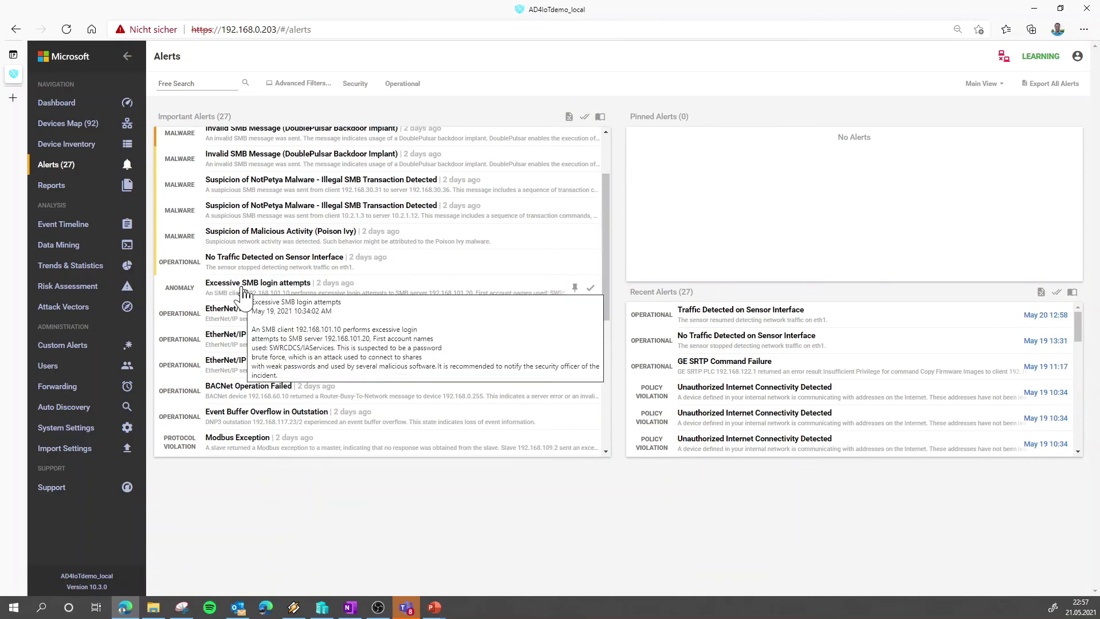
Step: Pin the Excessive SMB login attempts alert so it shows under Pinned Alerts (1)
click(258, 282)
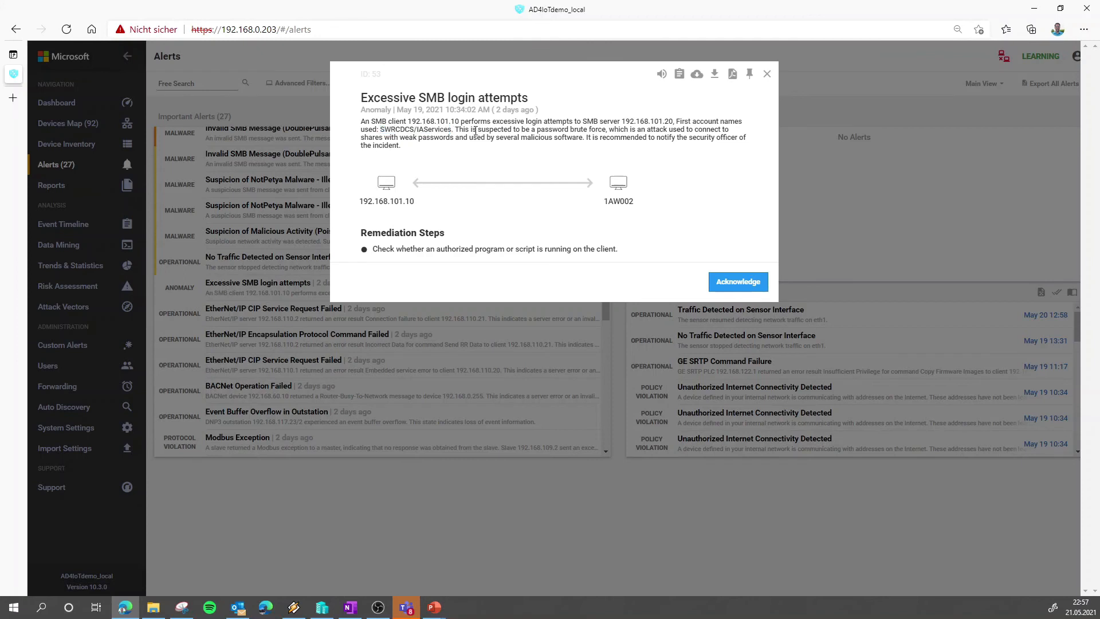
mouse_move(749, 73)
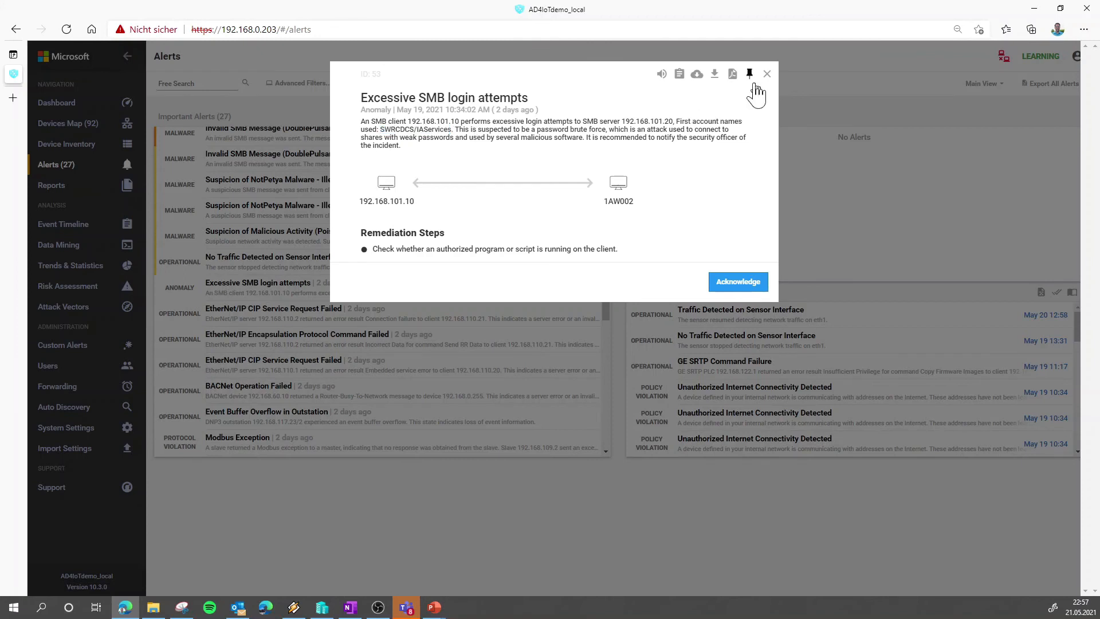
mouse_move(749, 73)
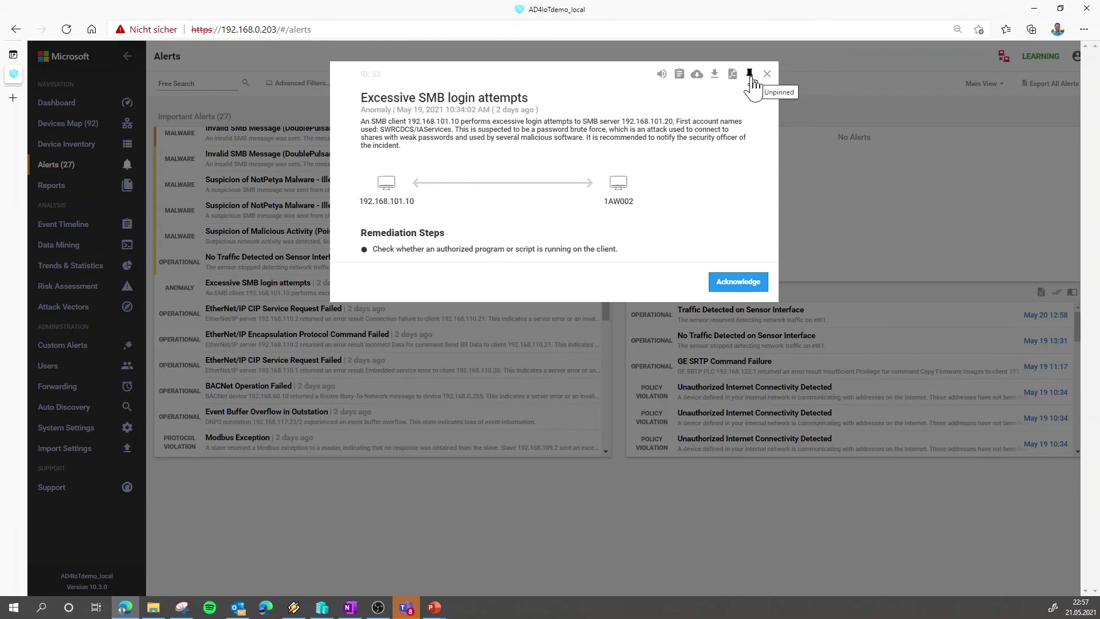
click(748, 73)
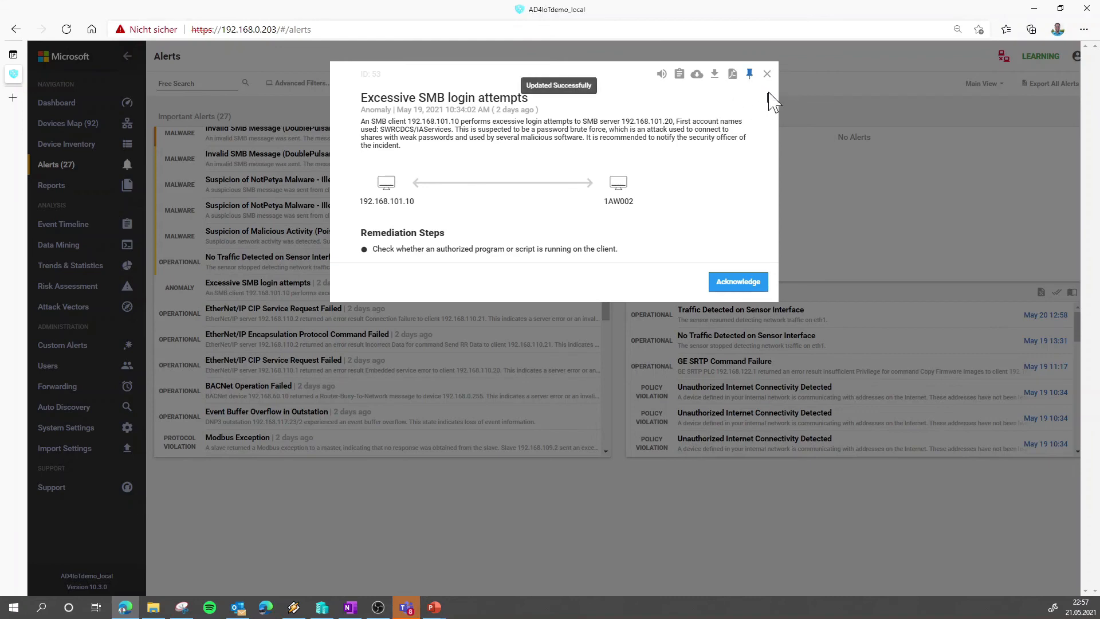
click(766, 73)
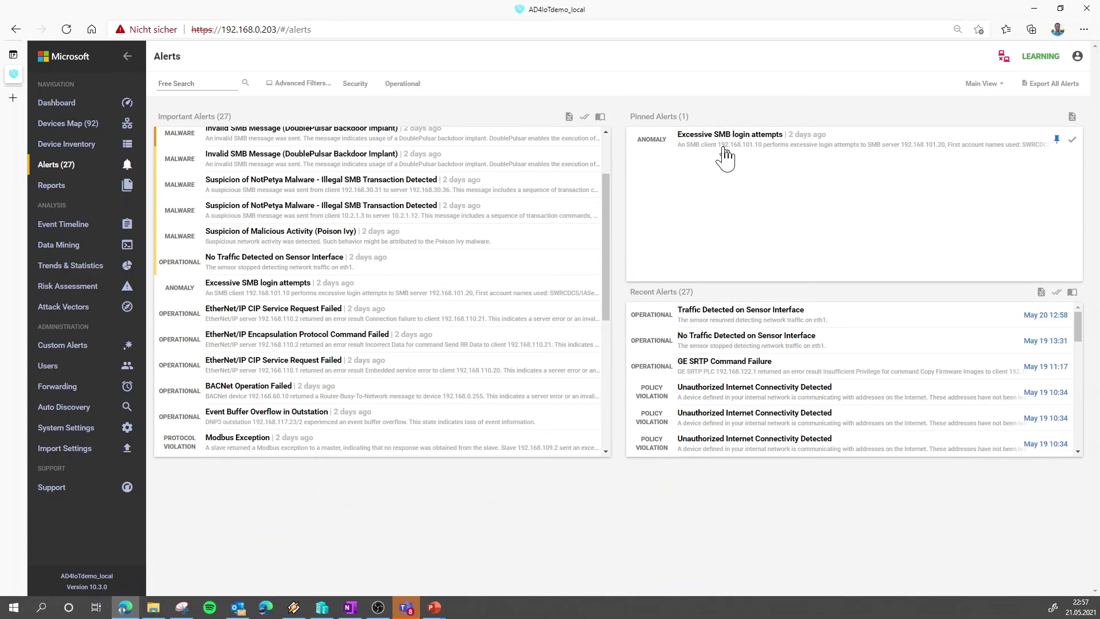
mouse_move(621, 252)
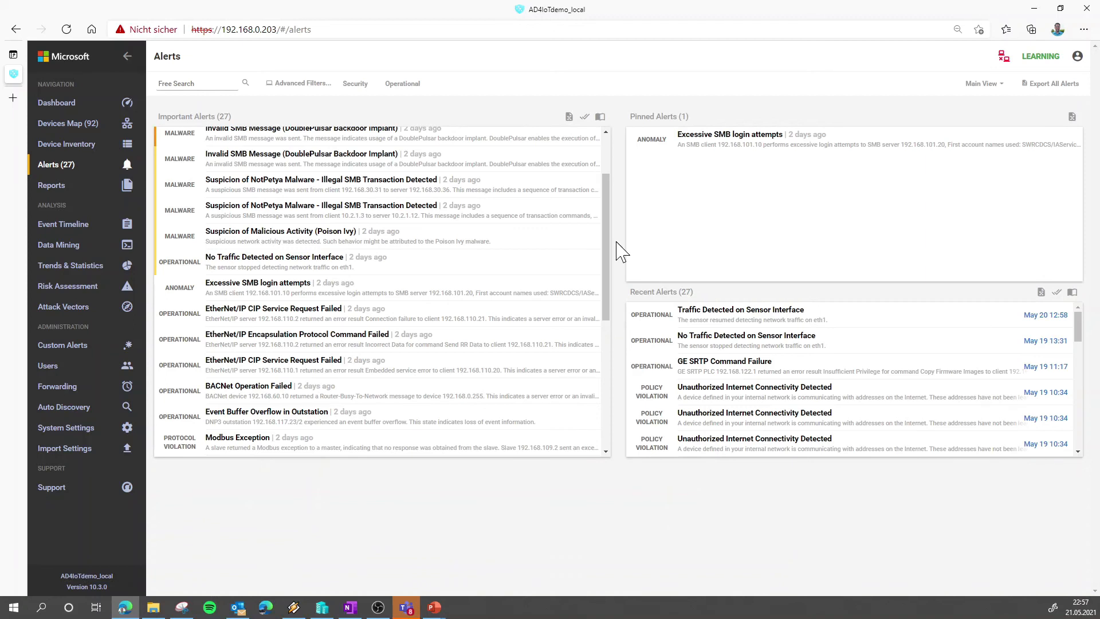
mouse_move(614, 213)
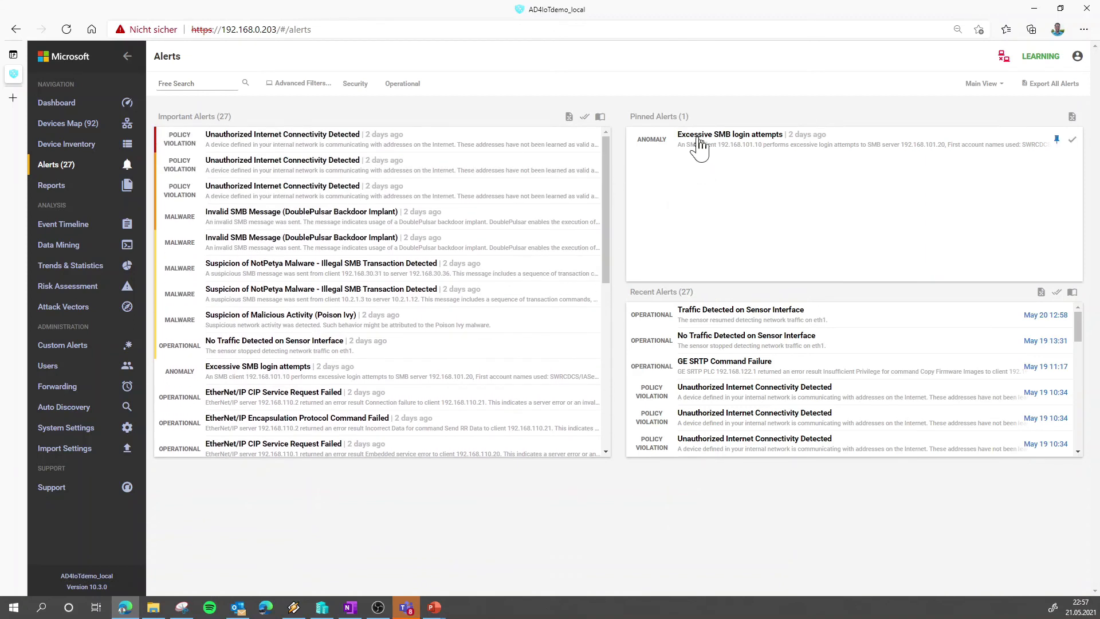
click(730, 134)
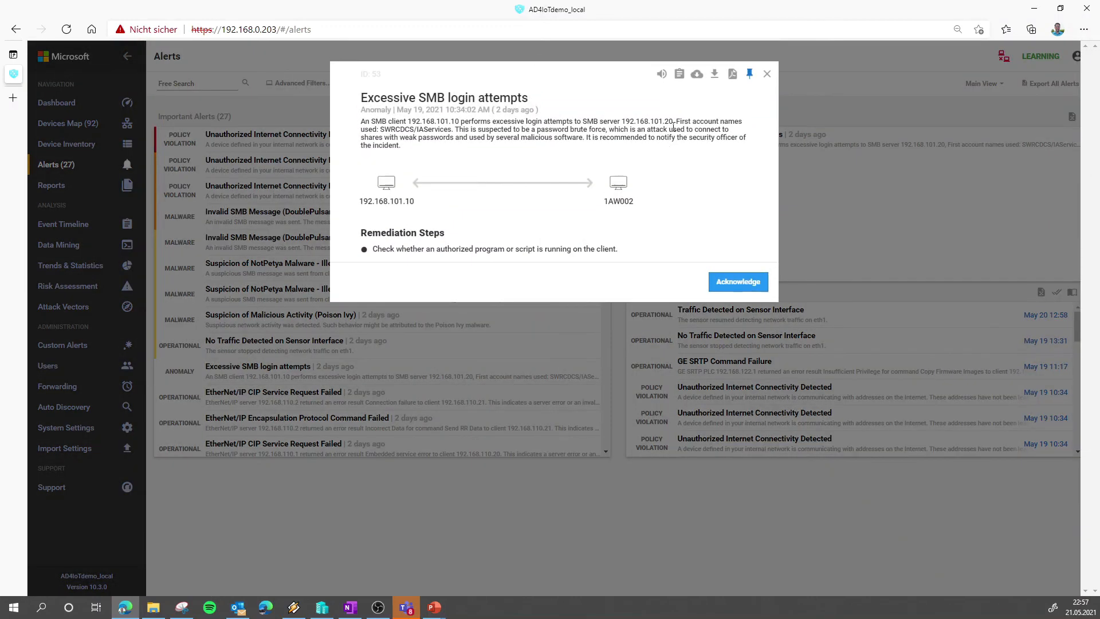
mouse_move(695, 73)
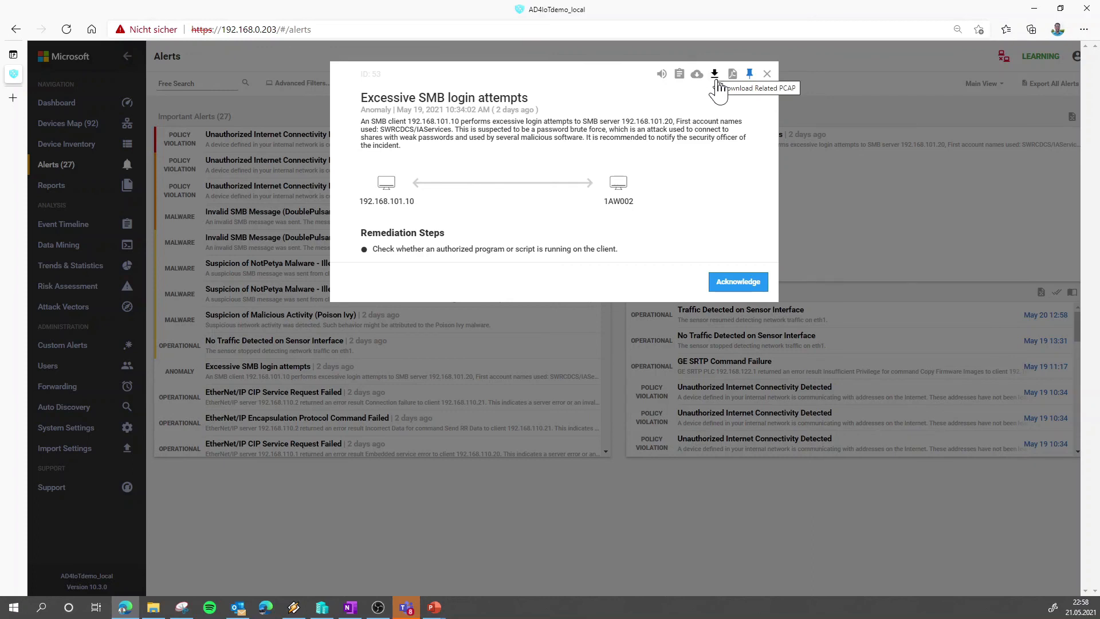
mouse_move(698, 74)
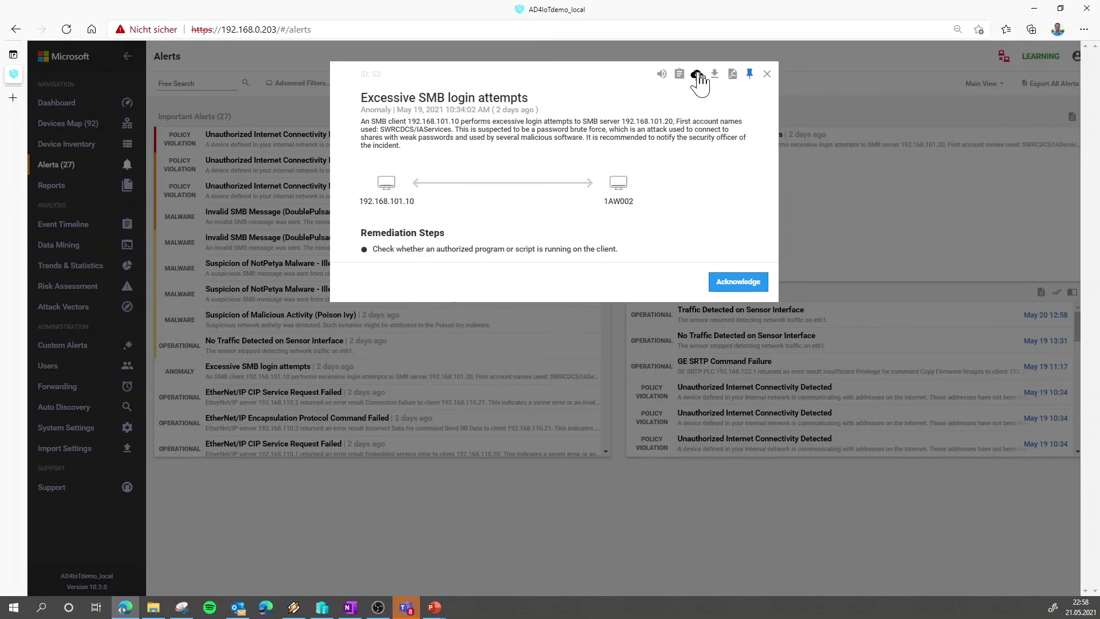
mouse_move(697, 73)
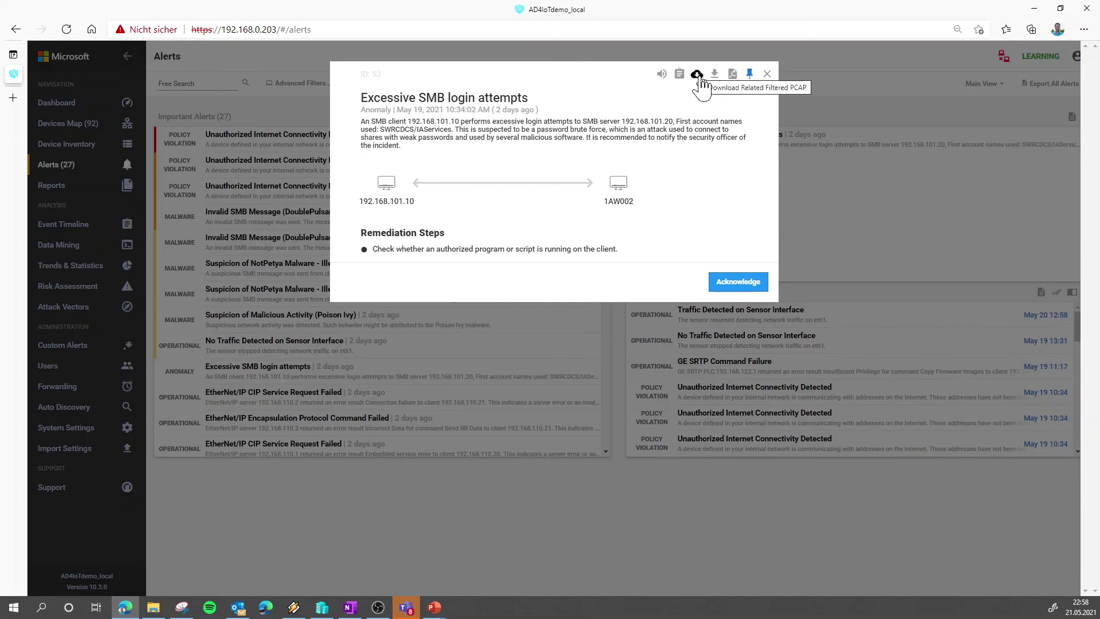
mouse_move(732, 74)
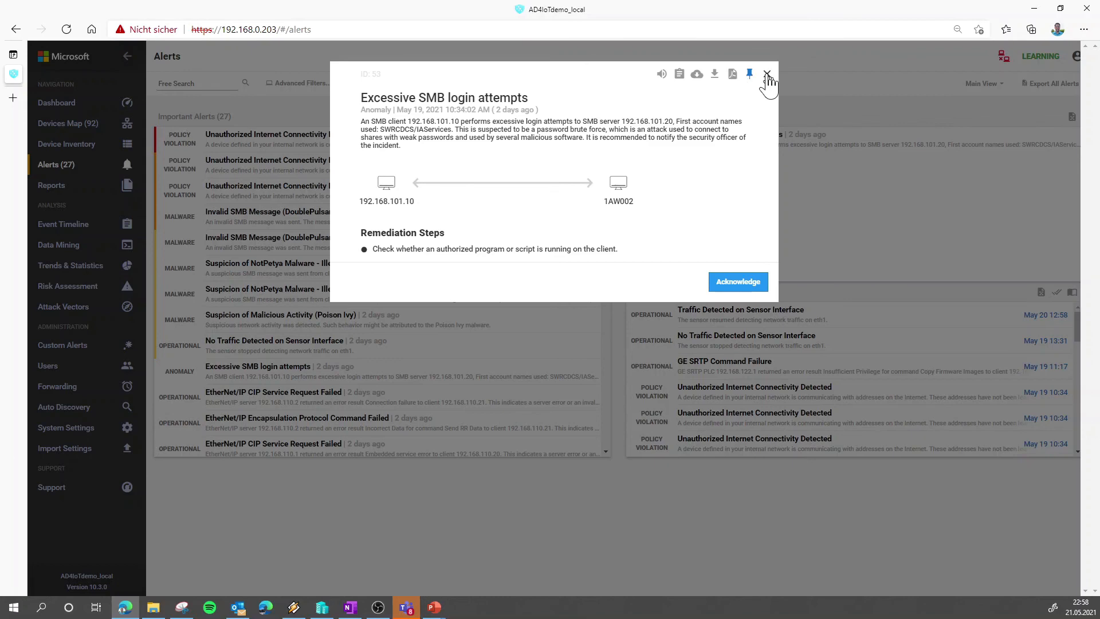
click(766, 74)
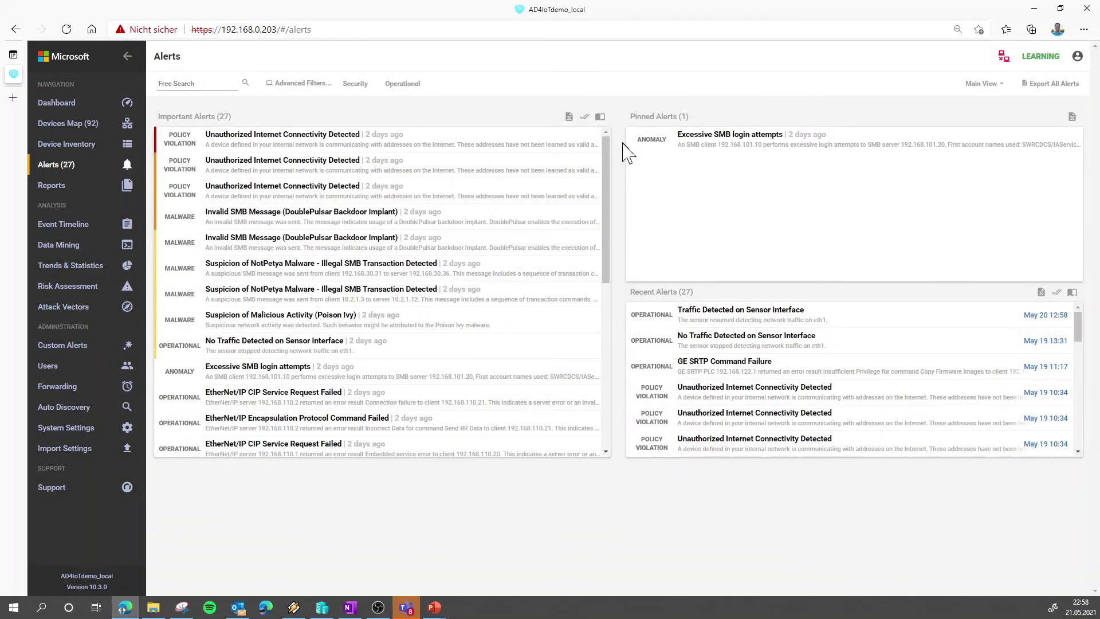